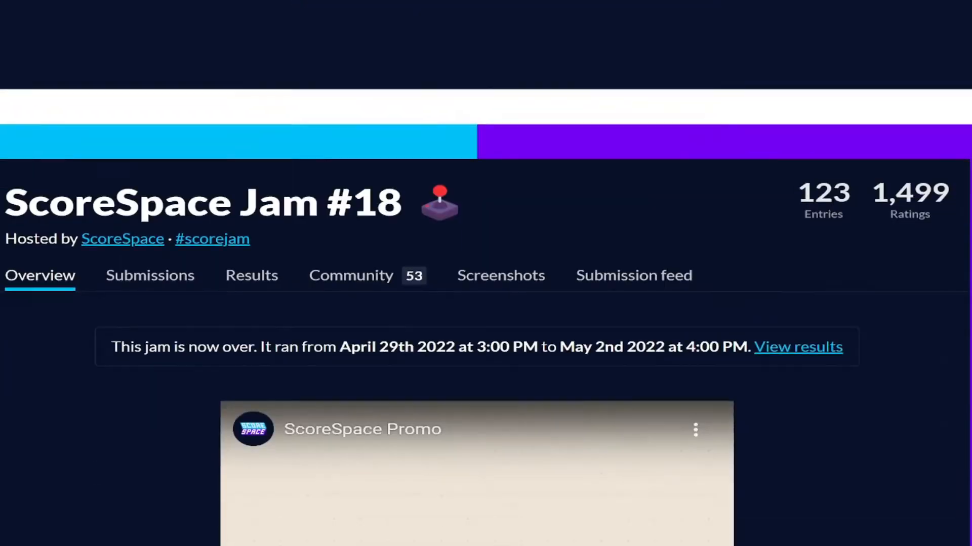
Scroll the scene view while setting up the magnet player, platforms and score counter
{"action": "scroll", "scroll_direction": "down", "scroll_amount": 3}
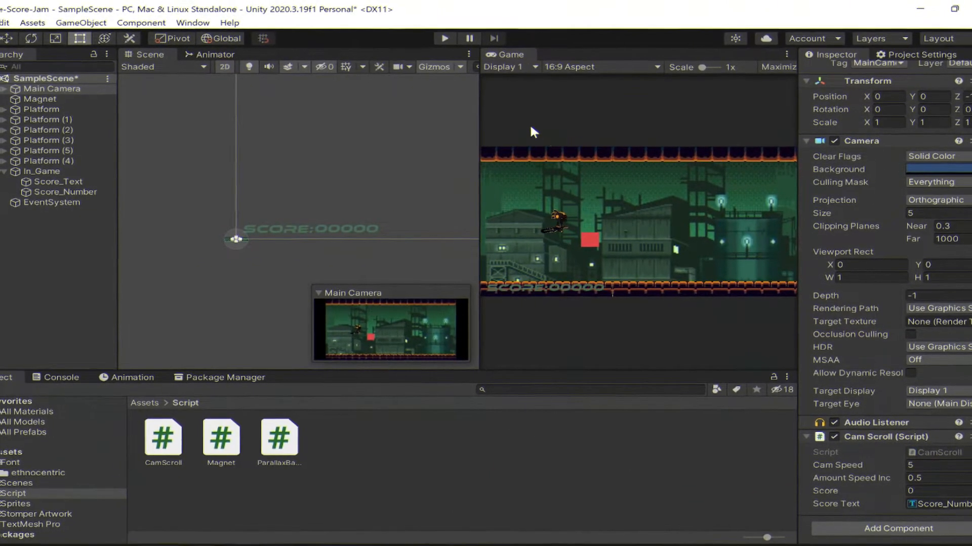
Run the game and flip the character between floor and ceiling as the score climbs
{"action": "left_click", "coordinate": [443, 39]}
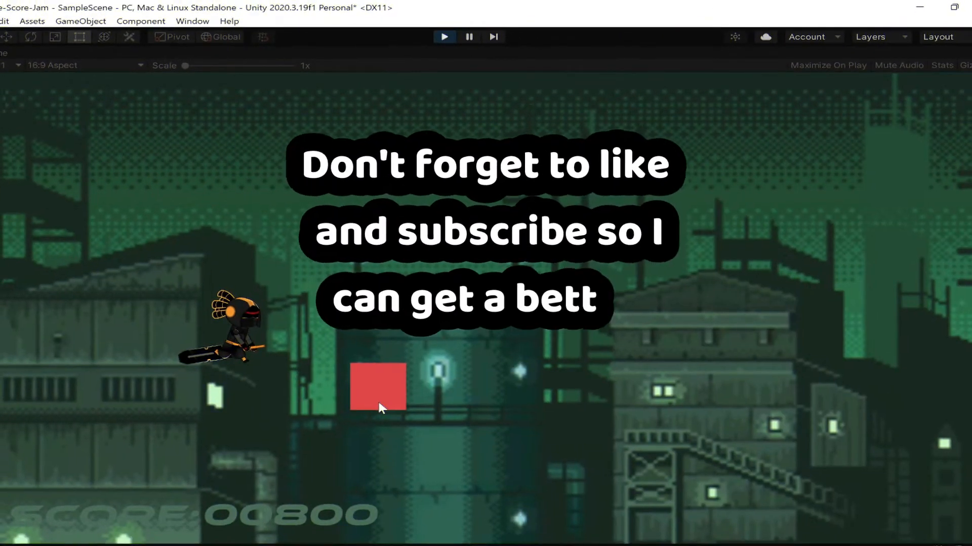
{"action": "left_click", "coordinate": [443, 36]}
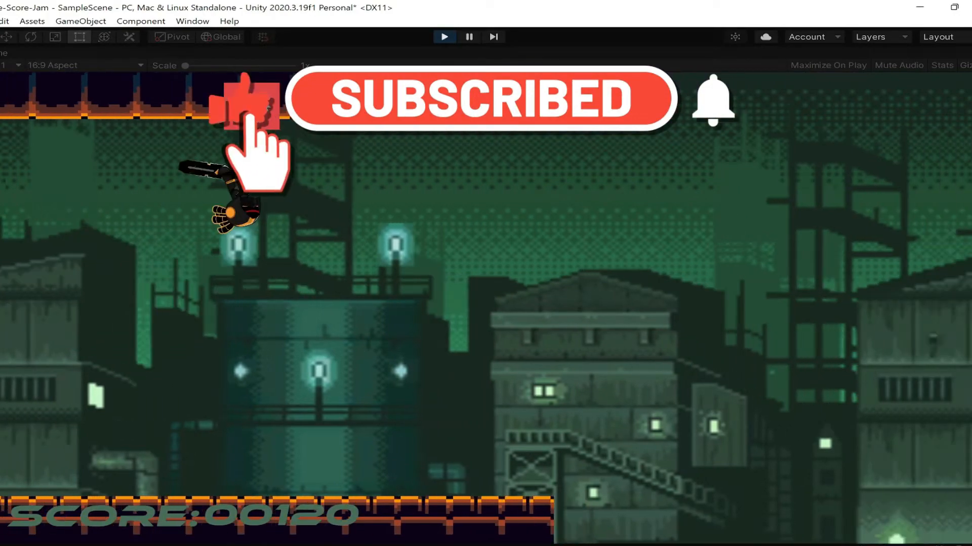
{"action": "left_click", "coordinate": [443, 37]}
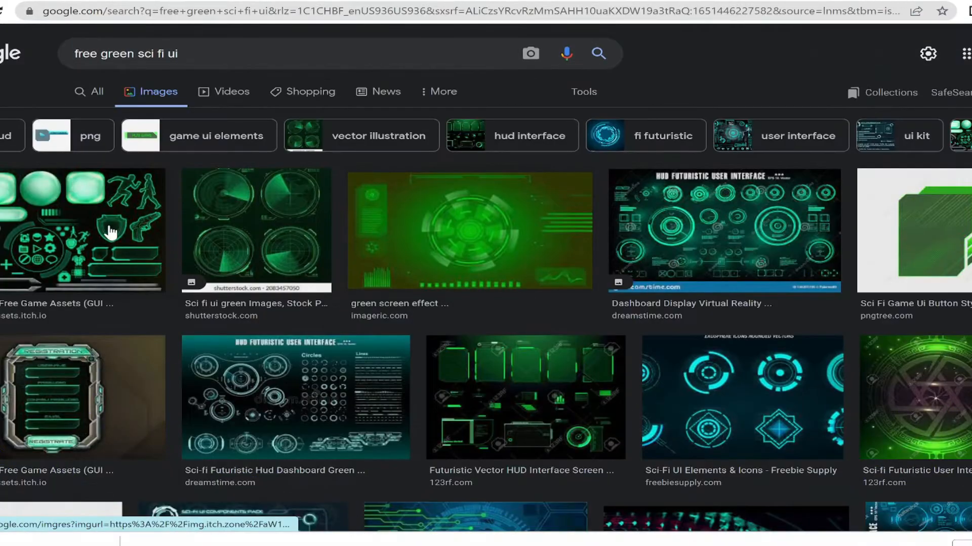
Save the green Sci-Fi UI sprite sheet from its itch.io page into Downloads as a JPG
{"action": "left_click", "coordinate": [84, 229]}
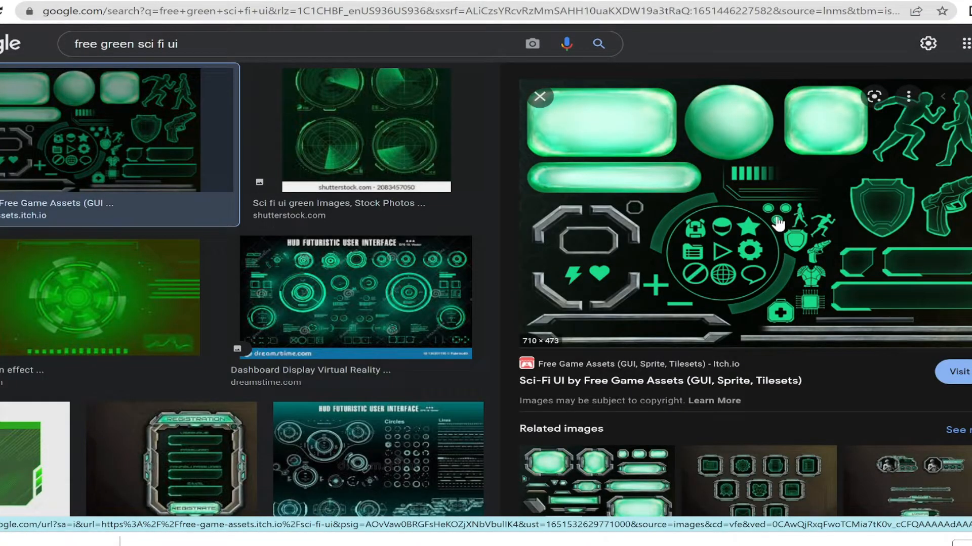
{"action": "left_click", "coordinate": [957, 372]}
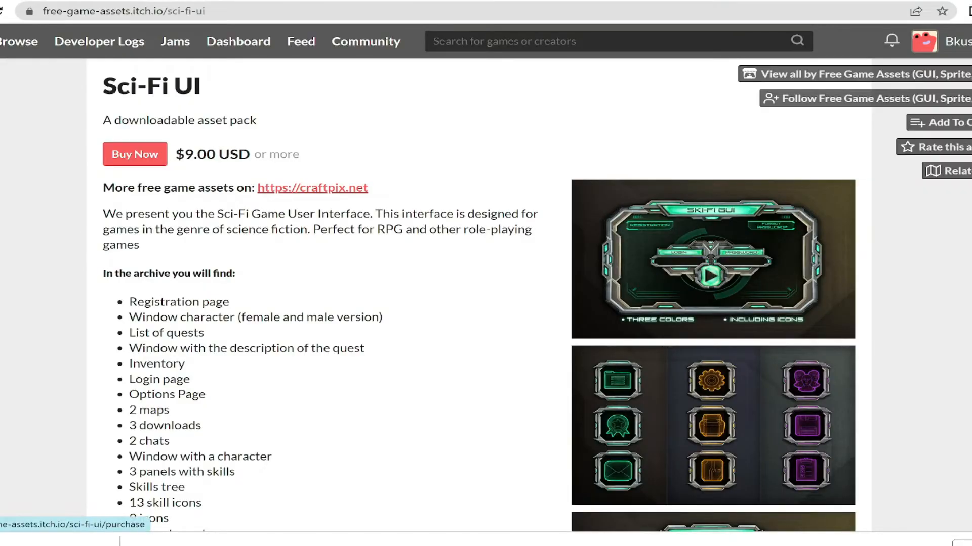
{"action": "mouse_move", "coordinate": [627, 291]}
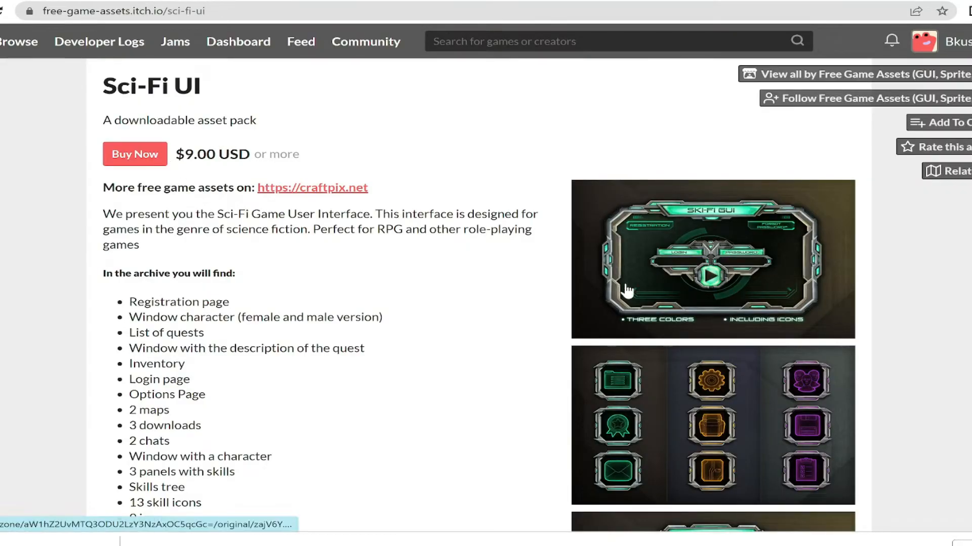
{"action": "scroll", "scroll_direction": "down", "scroll_amount": 3}
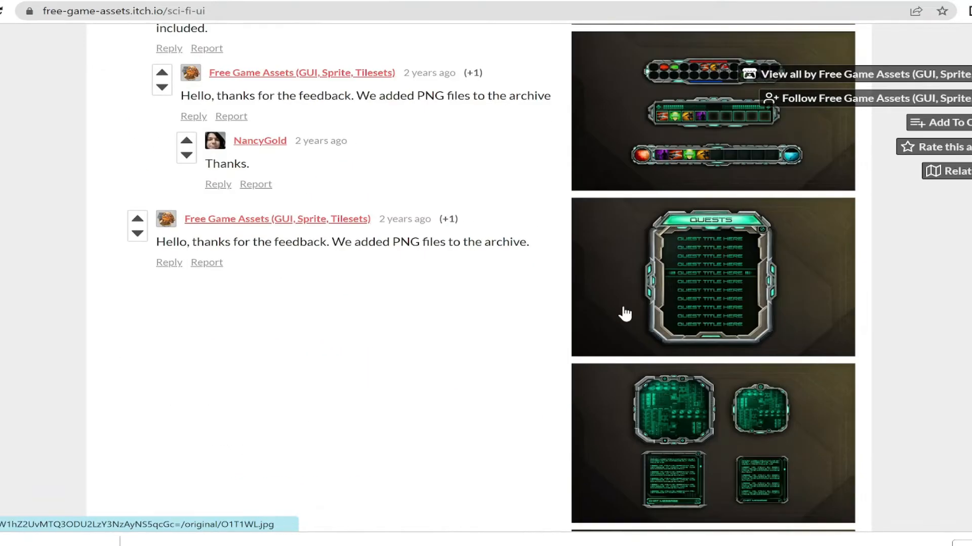
{"action": "scroll", "scroll_direction": "down", "scroll_amount": 3}
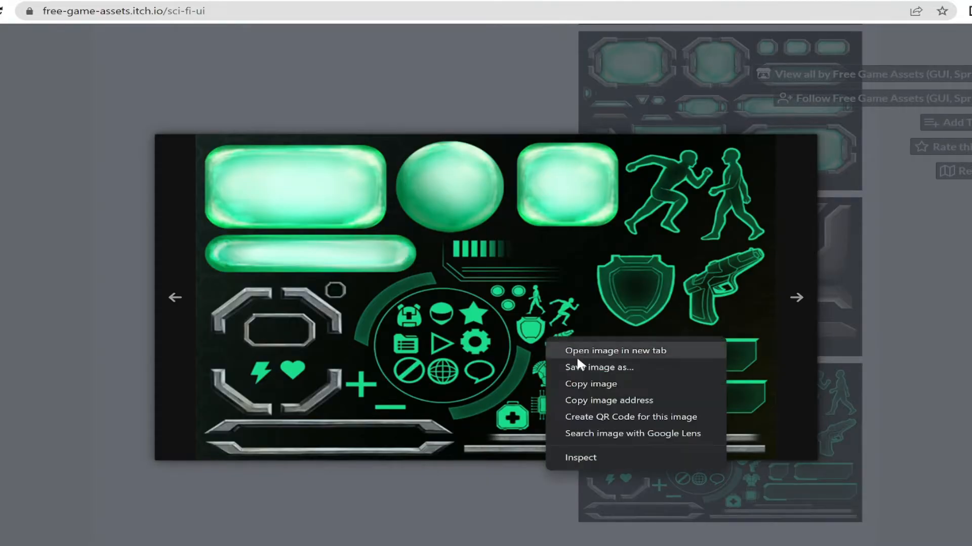
{"action": "left_click", "coordinate": [598, 367]}
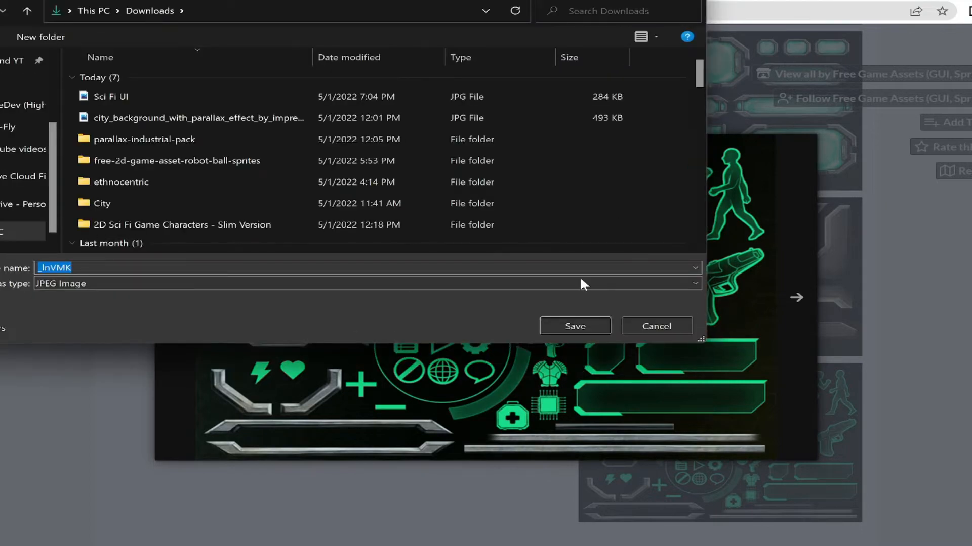
{"action": "left_click", "coordinate": [573, 325]}
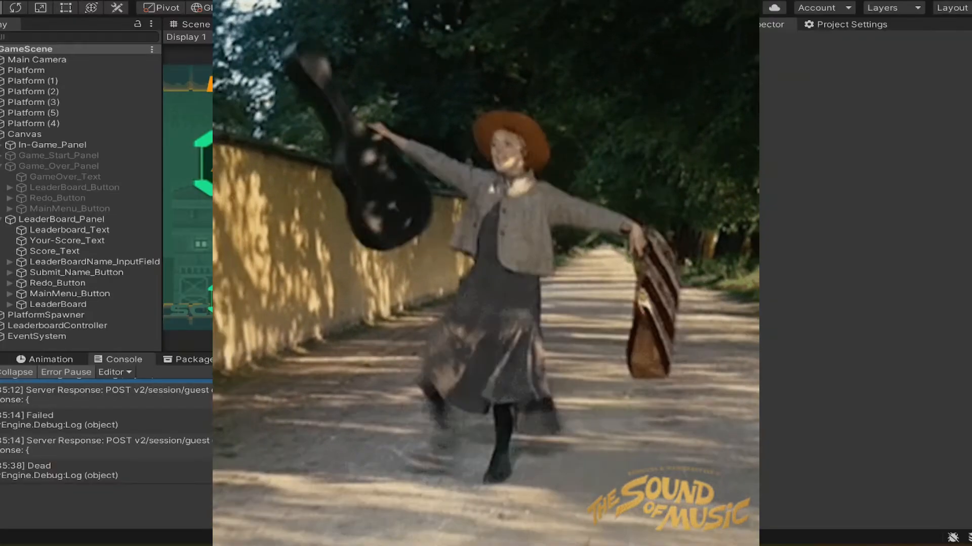
Run the game showing the new menu panels and the Credits screen with a Back button
{"action": "left_click", "coordinate": [442, 7]}
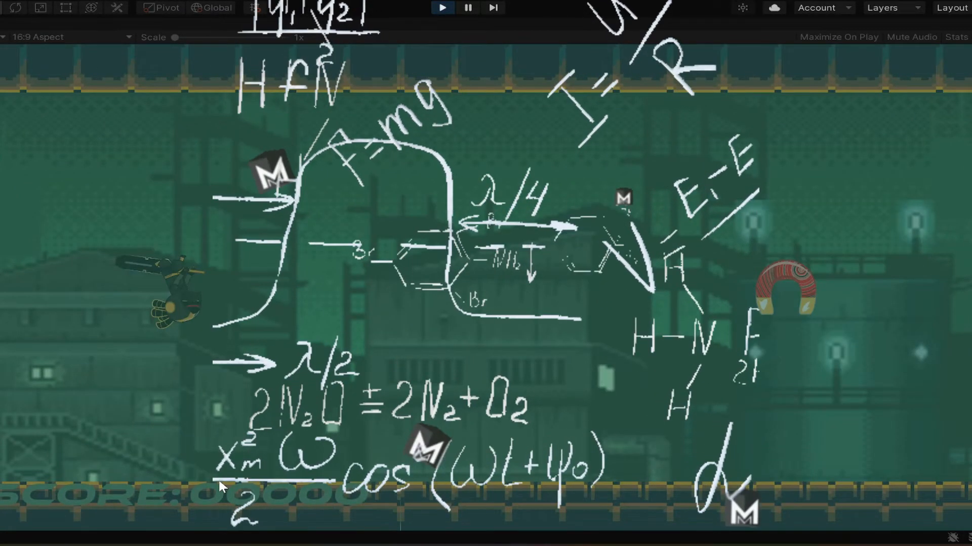
{"action": "left_click", "coordinate": [442, 7]}
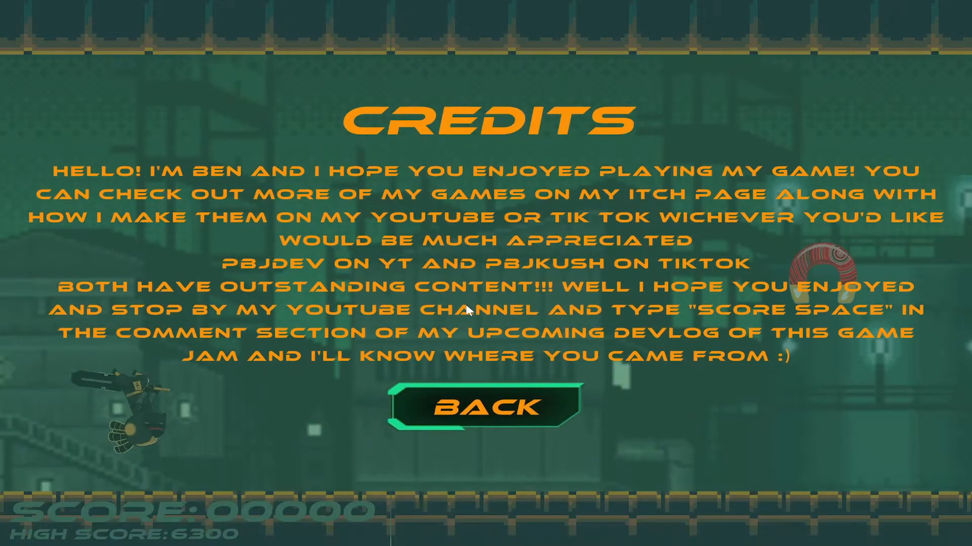
Leave the credits page, try the Volume and SFX sliders in Settings, then go back
{"action": "left_click", "coordinate": [485, 407]}
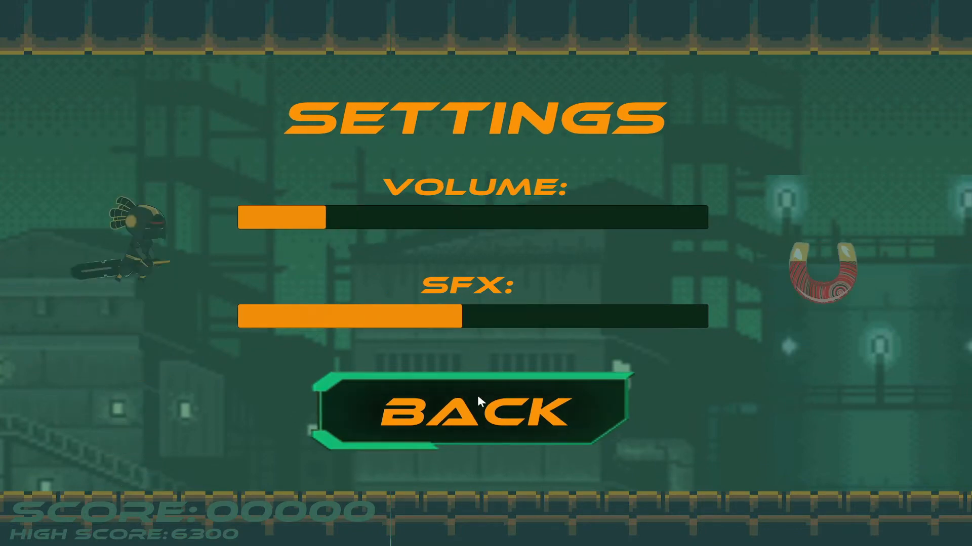
{"action": "left_click", "coordinate": [462, 412]}
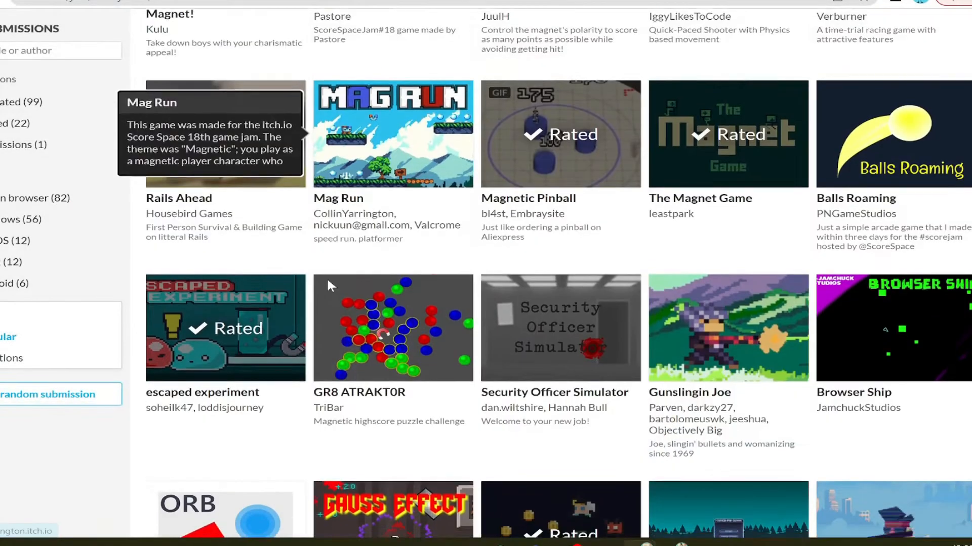
Browse the jam results to Magnet Man at 22nd with 21 ratings, then the top entries
{"action": "scroll", "scroll_direction": "down", "scroll_amount": 3}
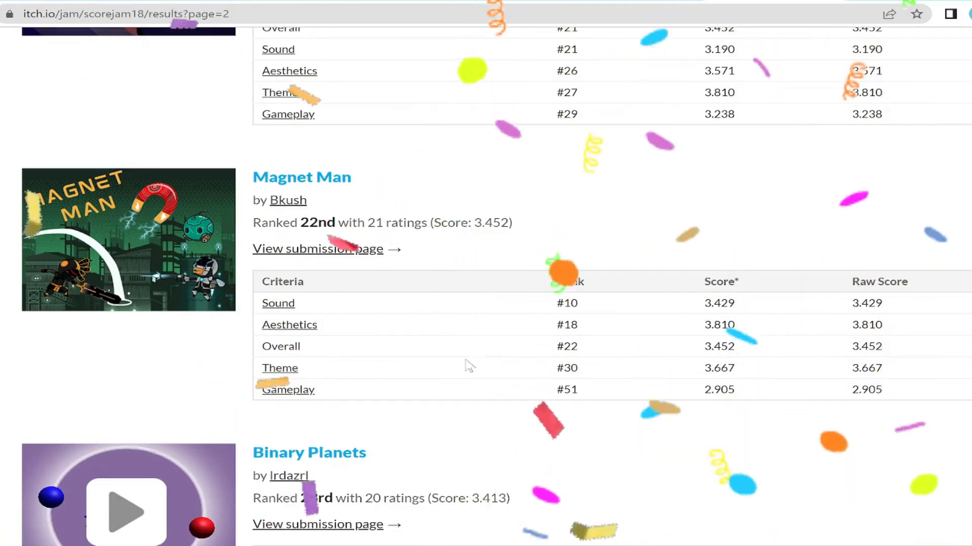
{"action": "mouse_move", "coordinate": [479, 447]}
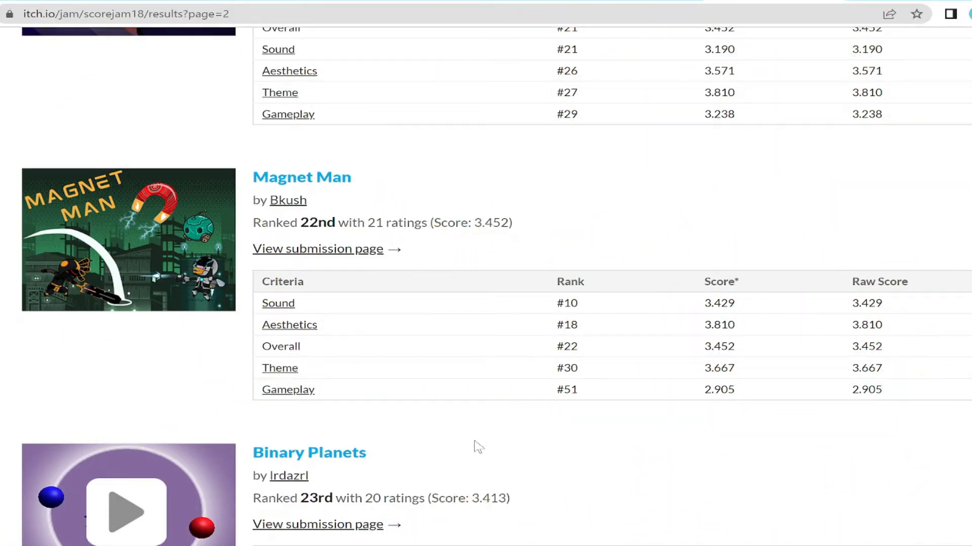
{"action": "scroll", "scroll_direction": "down", "scroll_amount": 3}
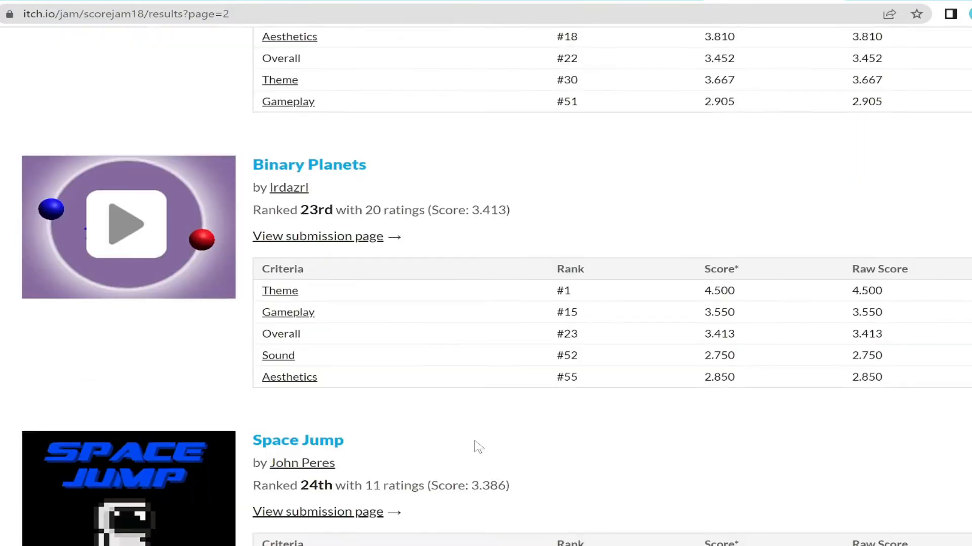
{"action": "scroll", "scroll_direction": "up", "scroll_amount": 3}
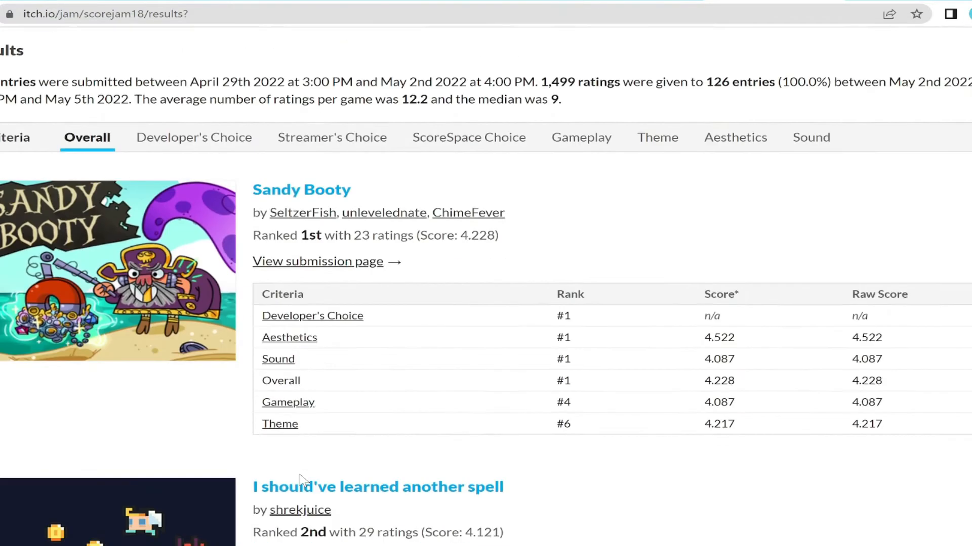
{"action": "scroll", "scroll_direction": "down", "scroll_amount": 3}
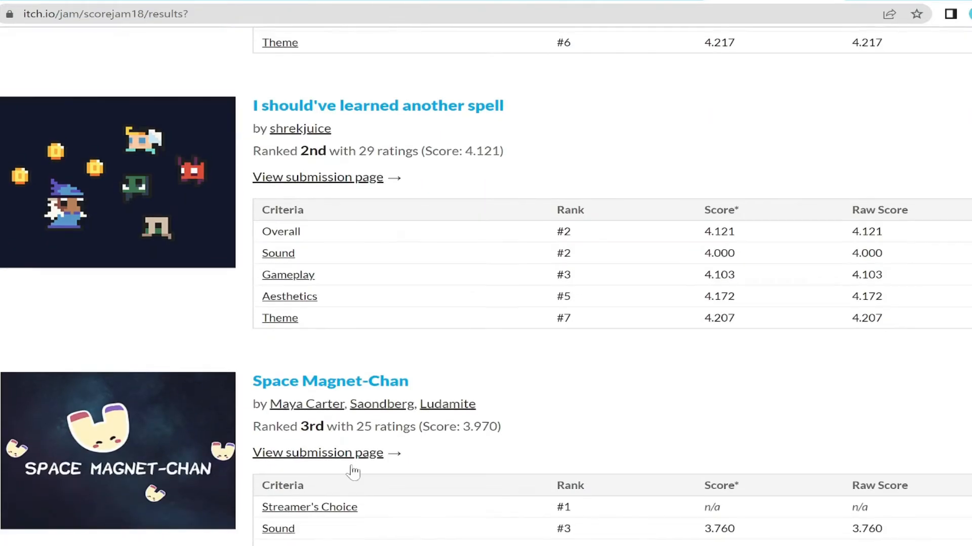
{"action": "scroll", "scroll_direction": "down", "scroll_amount": 3}
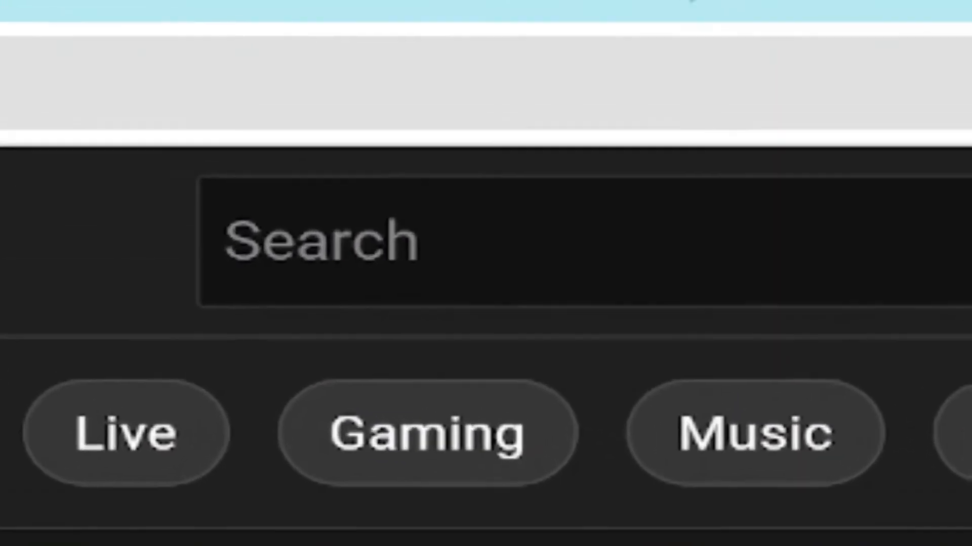
Search YouTube for 'sci fi music' and play the INFINITY Epic Futuristic Music Mix
{"action": "type", "text": "sci fi music"}
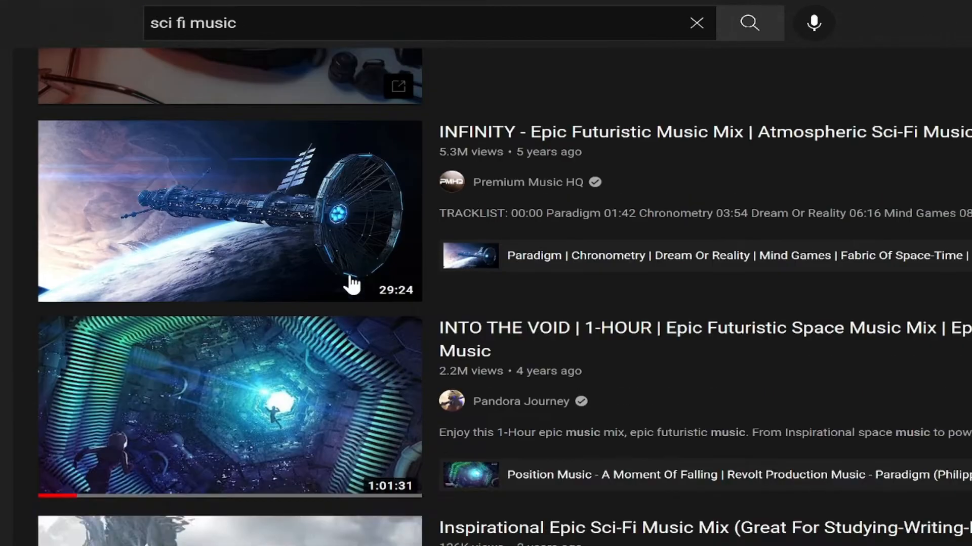
{"action": "left_click", "coordinate": [229, 406]}
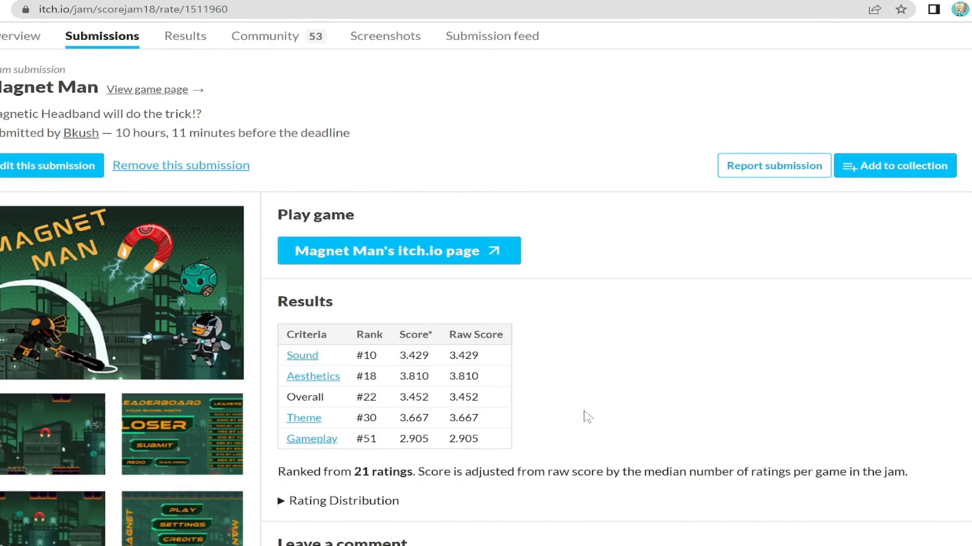
{"action": "scroll", "scroll_direction": "up", "scroll_amount": 3}
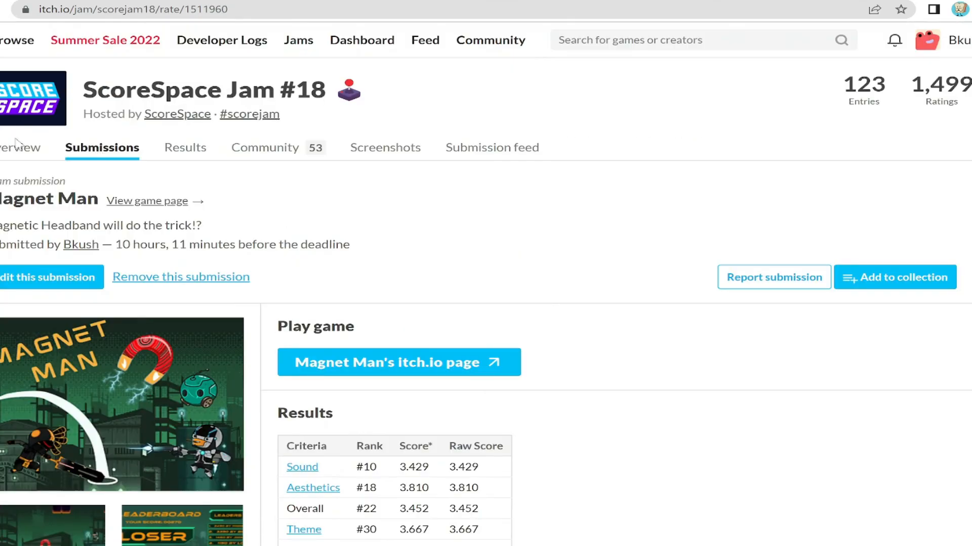